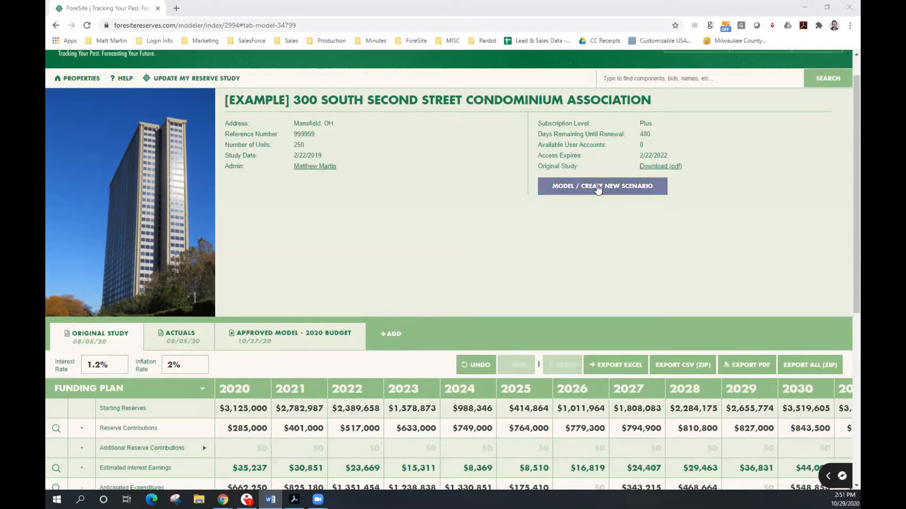
- Start a new scenario from the version list using the Original Study
left_click(601, 185)
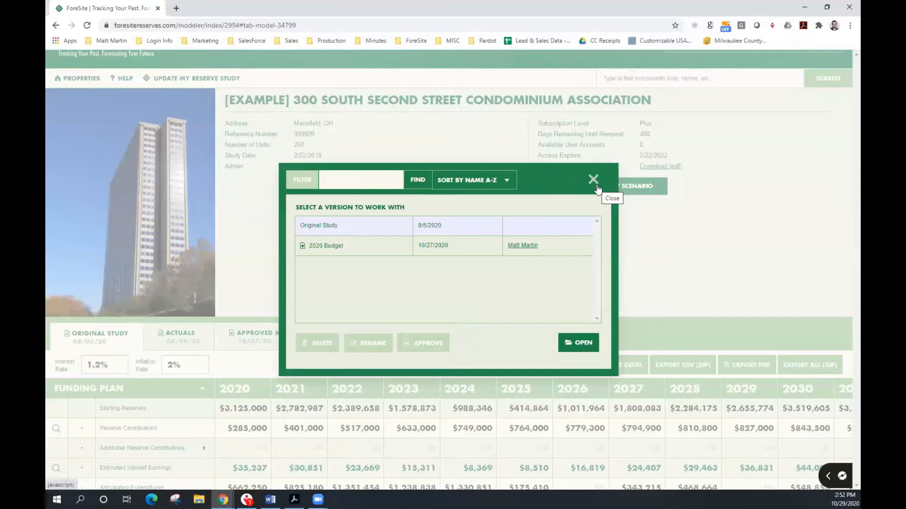
mouse_move(578, 342)
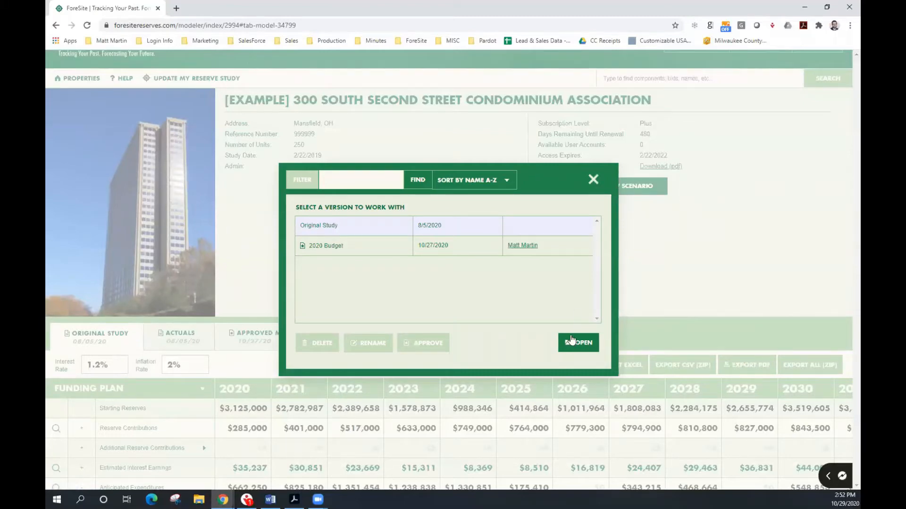
left_click(577, 343)
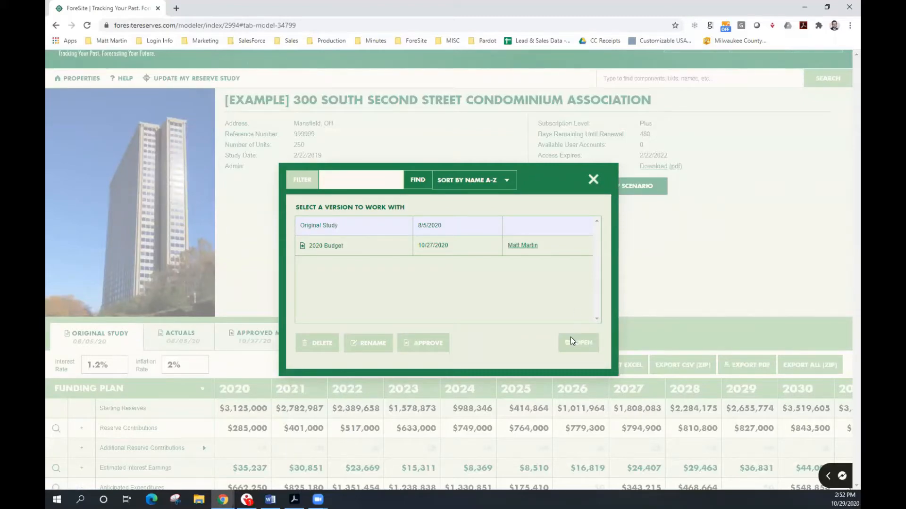
- In the Original Study copy, expand the Exterior Building Elements group into its components
left_click(577, 342)
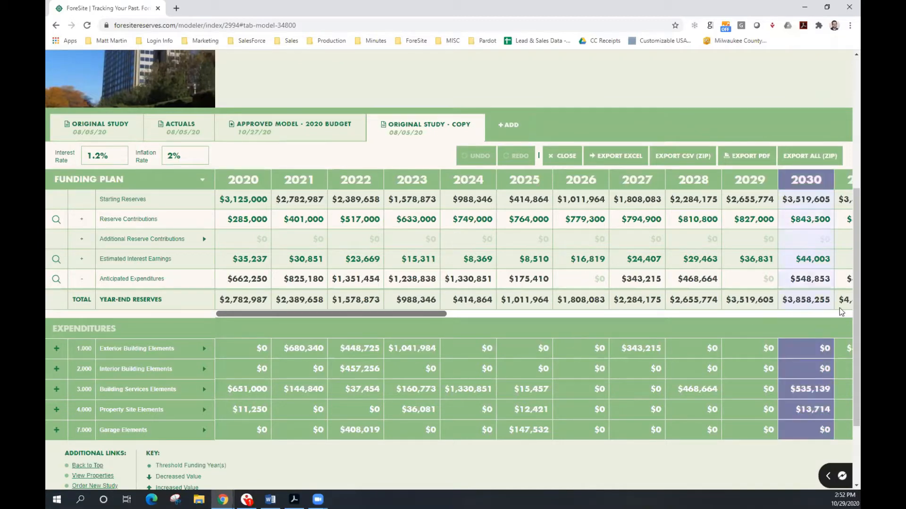
scroll("down", 3)
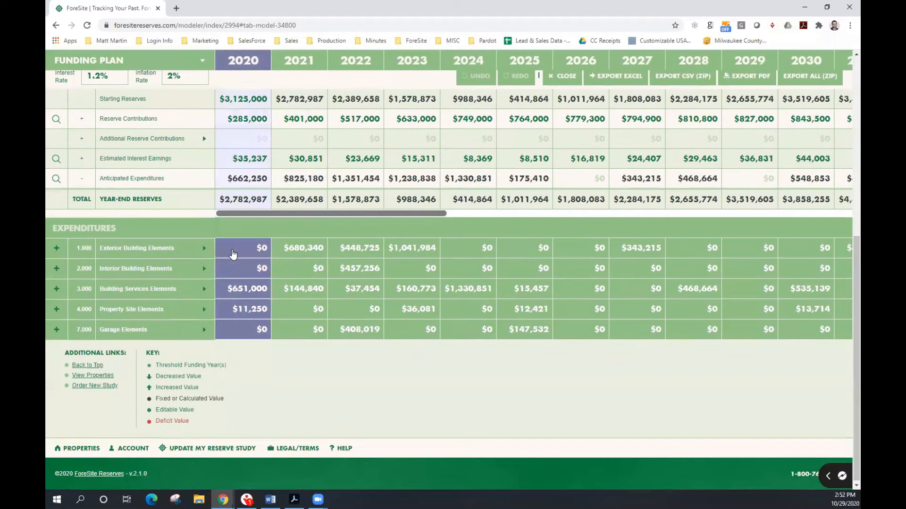
left_click(204, 248)
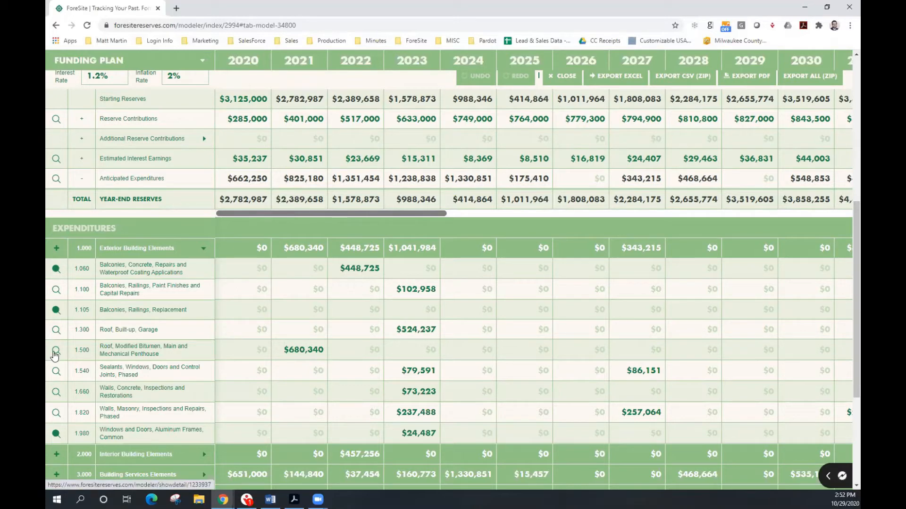
- Set 1.500 Roof, Modified Bitumen first year of replacement to 2022 and save it
left_click(56, 350)
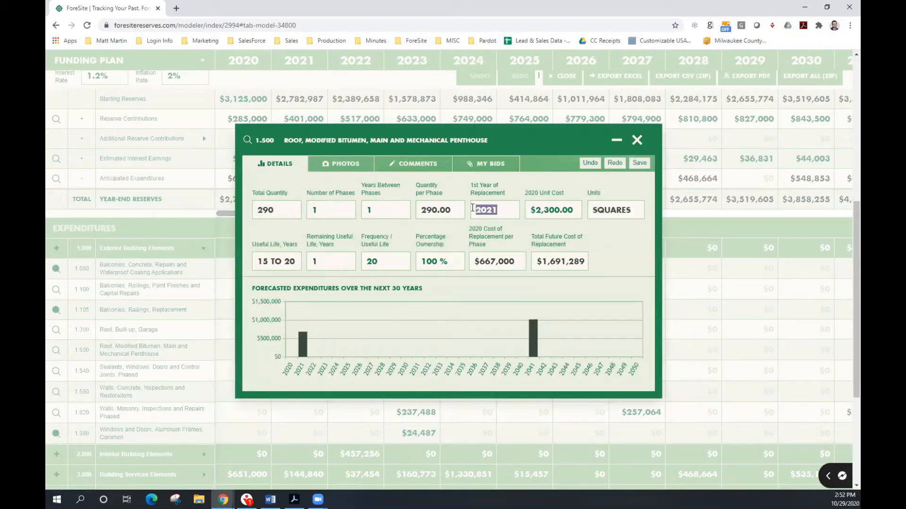
type("2022")
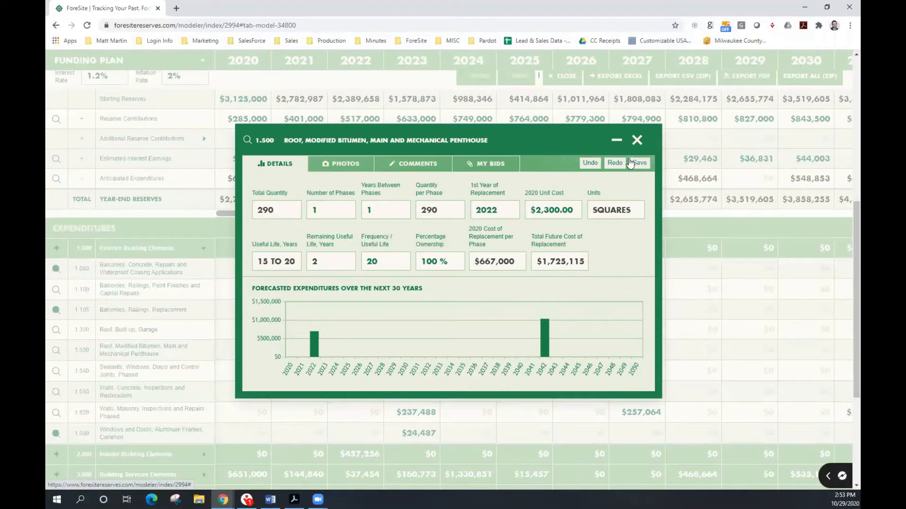
left_click(638, 163)
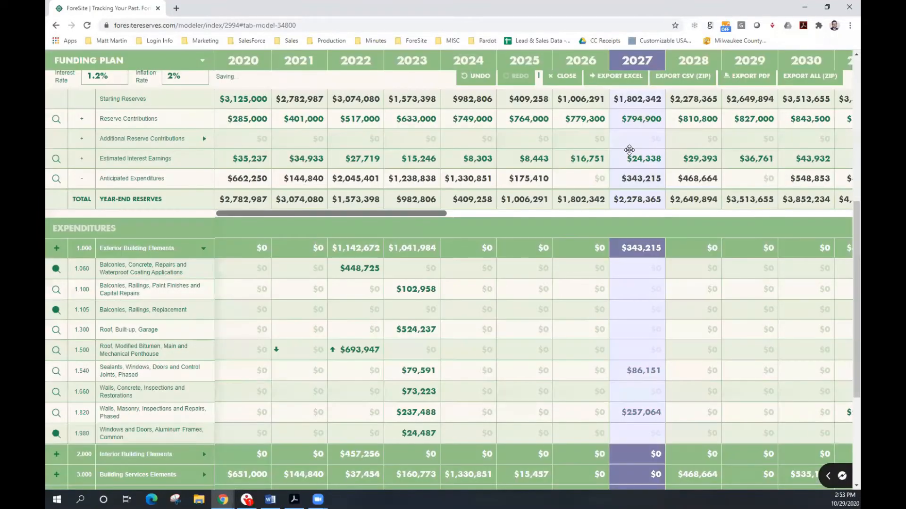
- Scroll down to the 2.000 Interior Building Elements group and its components
scroll("down", 3)
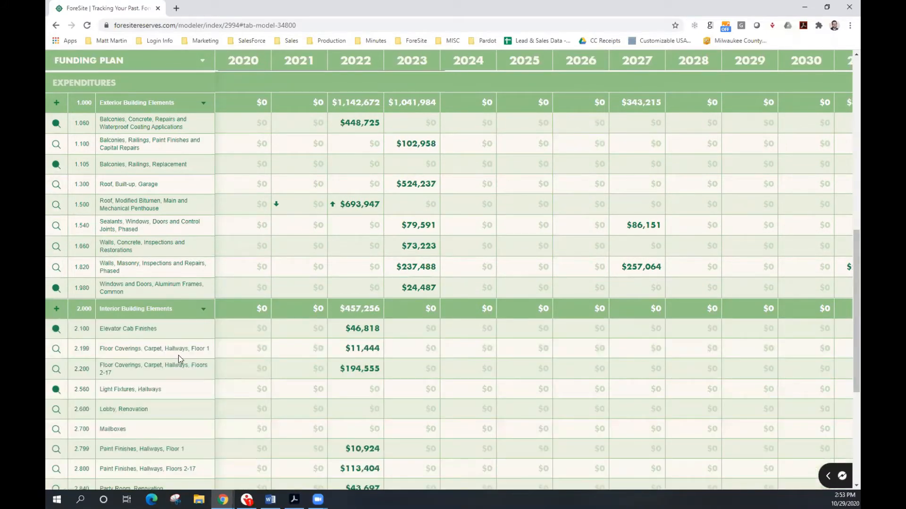
scroll("down", 3)
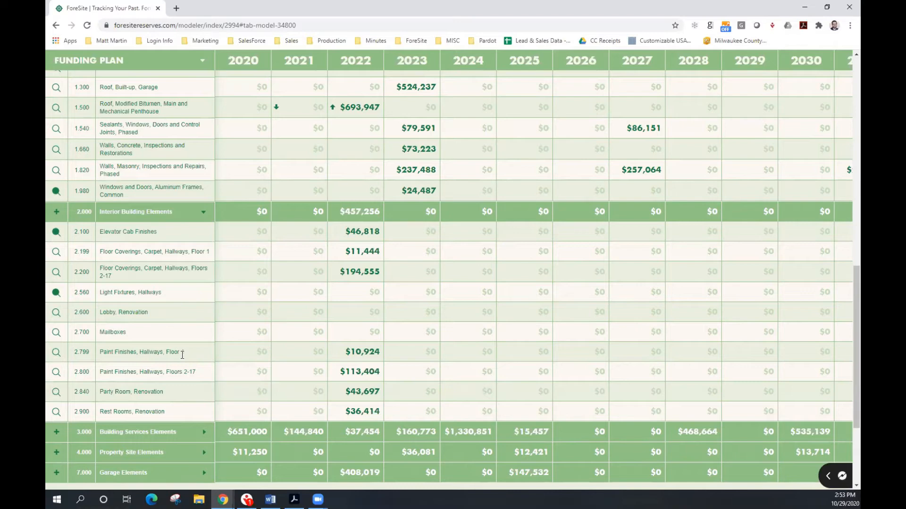
mouse_move(161, 326)
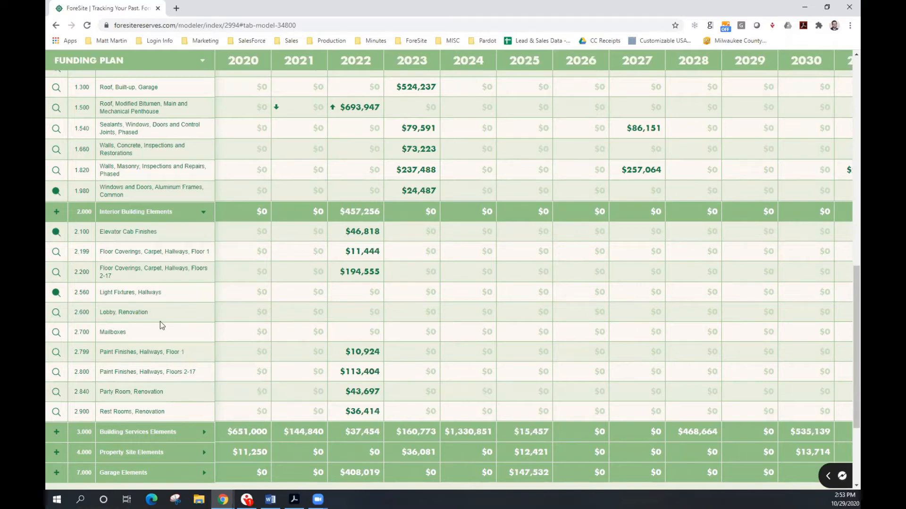
mouse_move(127, 277)
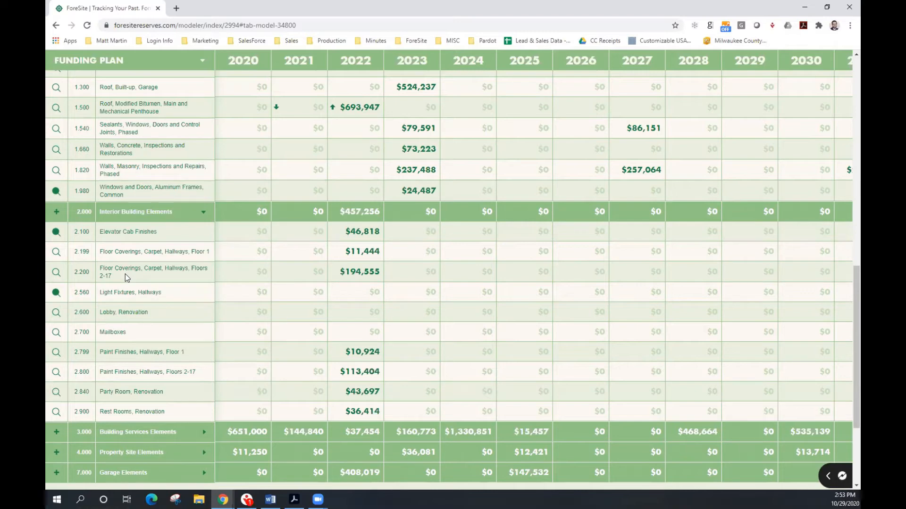
mouse_move(48, 297)
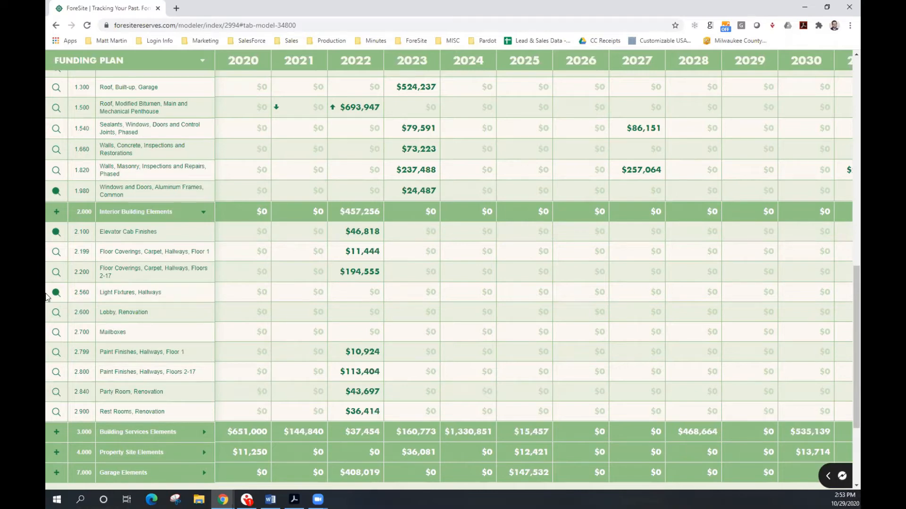
- Give 2.200 Floor Coverings, Floors 2-17 two phases starting 2021 and save it
left_click(55, 272)
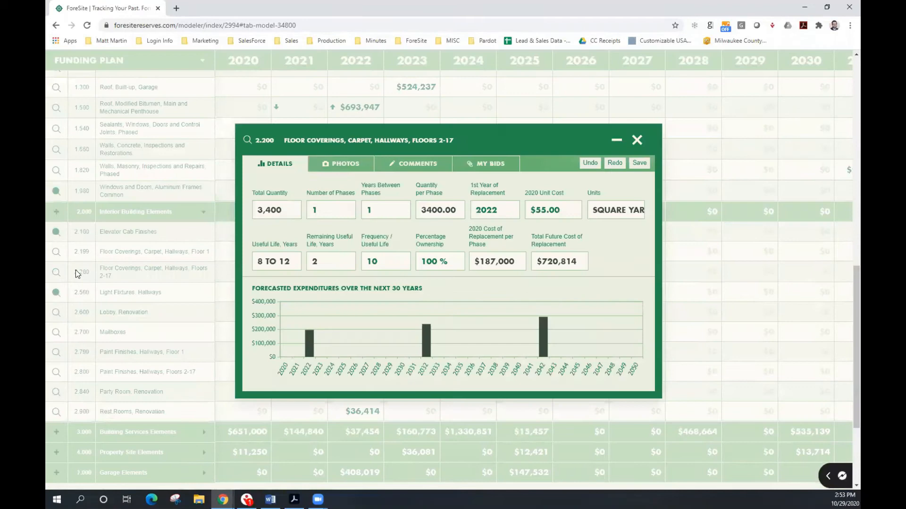
left_click(330, 210)
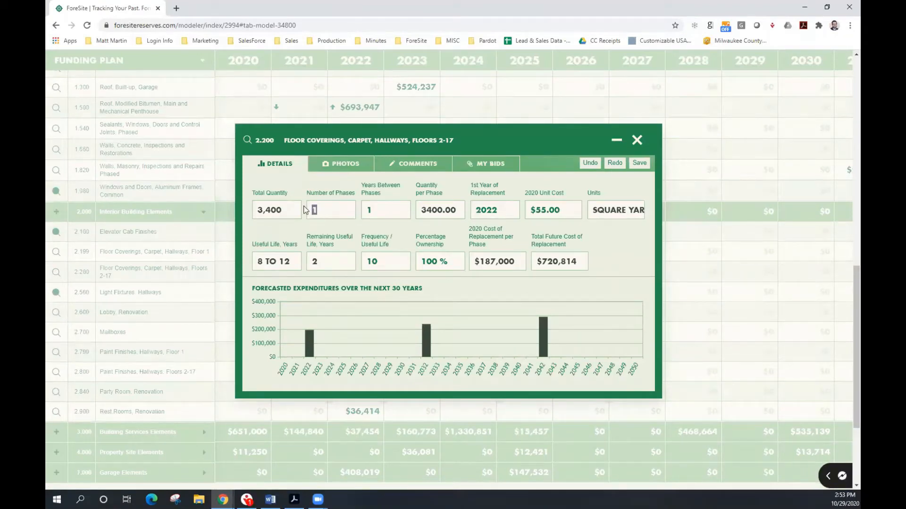
type("2")
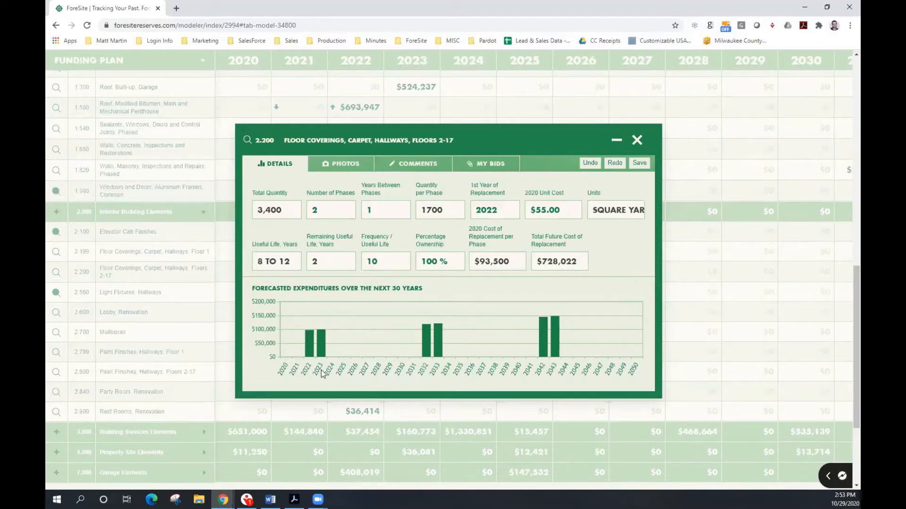
left_click(495, 210)
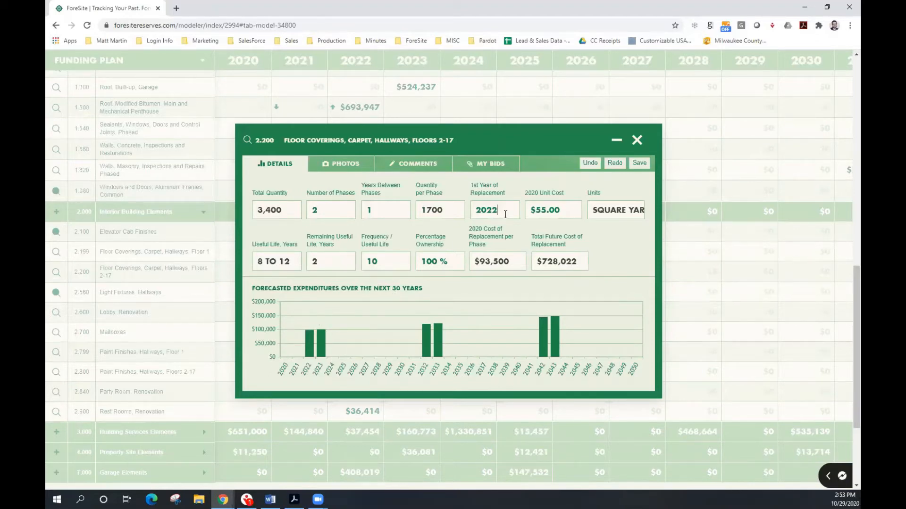
type("2021")
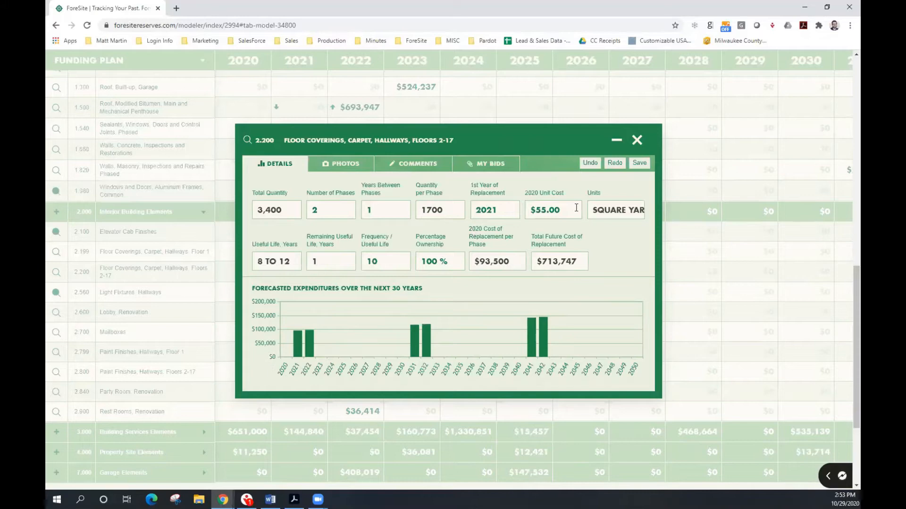
left_click(639, 163)
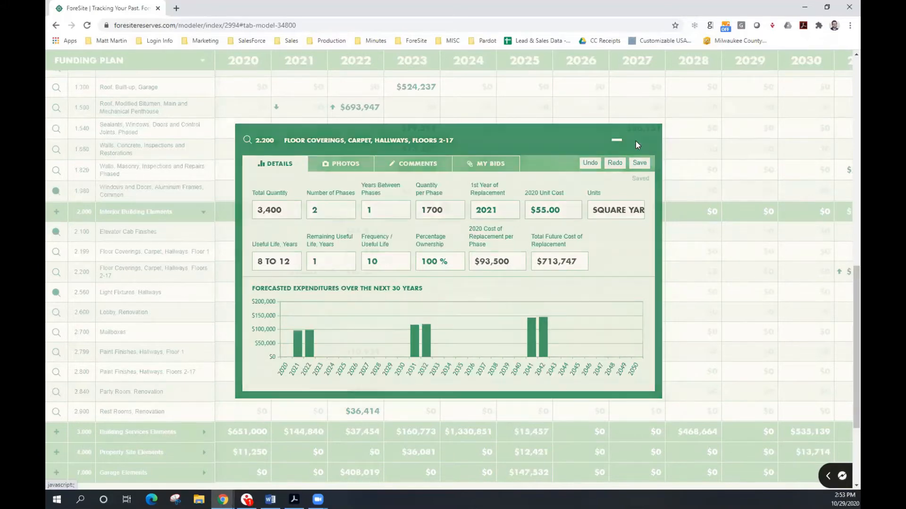
left_click(616, 140)
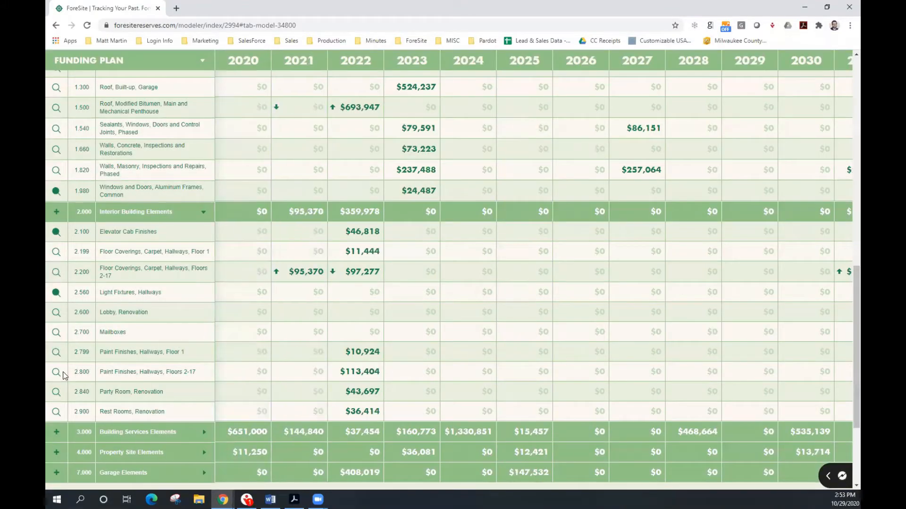
- Give 2.800 Paint Finishes, Floors 2-17 two phases starting 2021 and save it
left_click(56, 372)
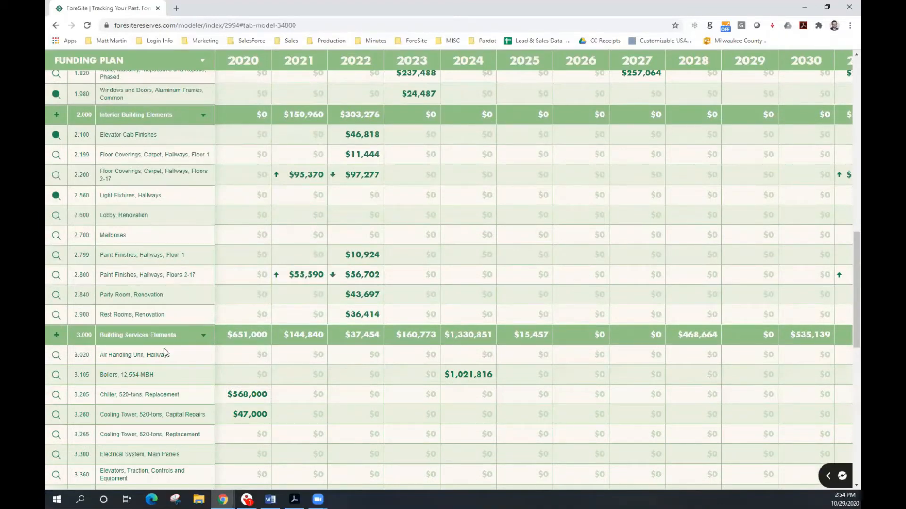
scroll("down", 3)
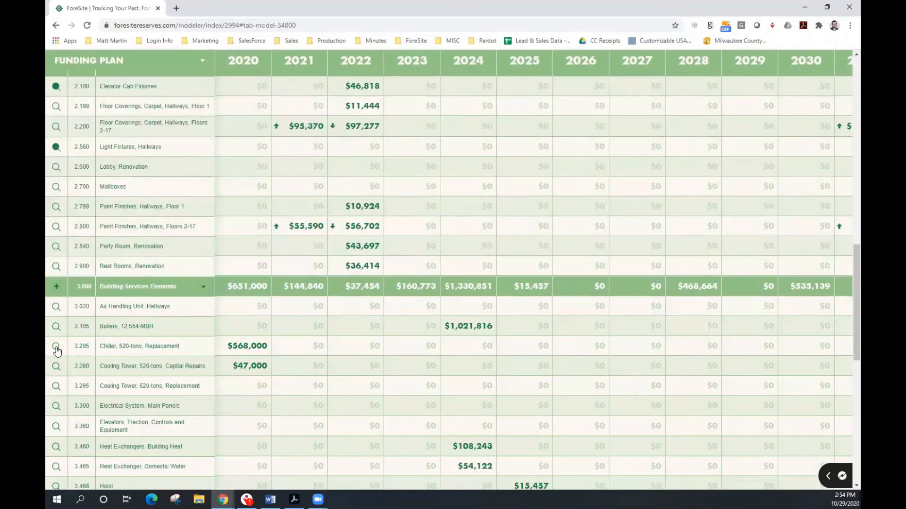
- Save 3.205 Chiller, Replacement at $554,000 in 2020 and close its details
left_click(56, 346)
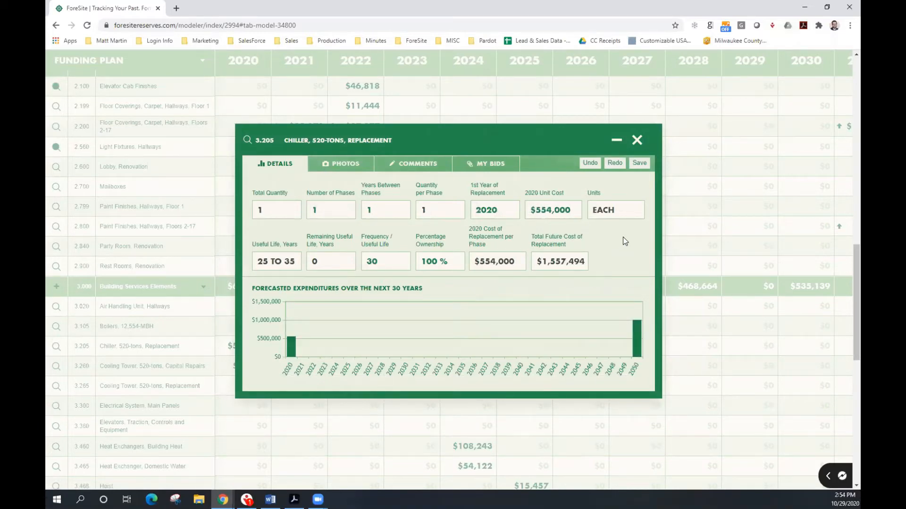
mouse_move(267, 373)
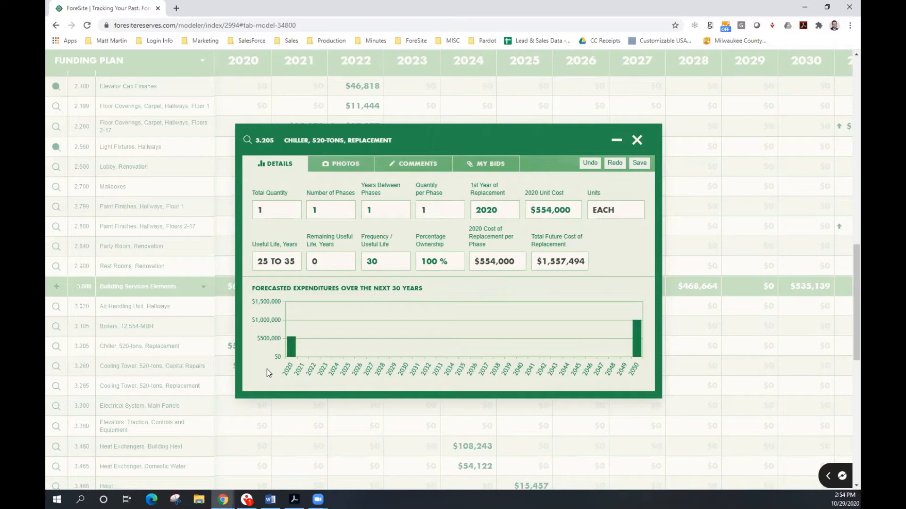
mouse_move(636, 313)
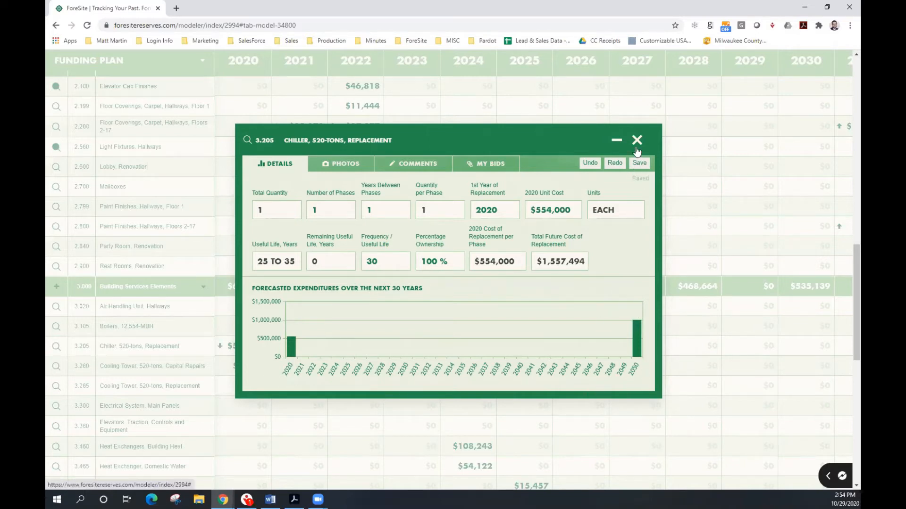
left_click(637, 139)
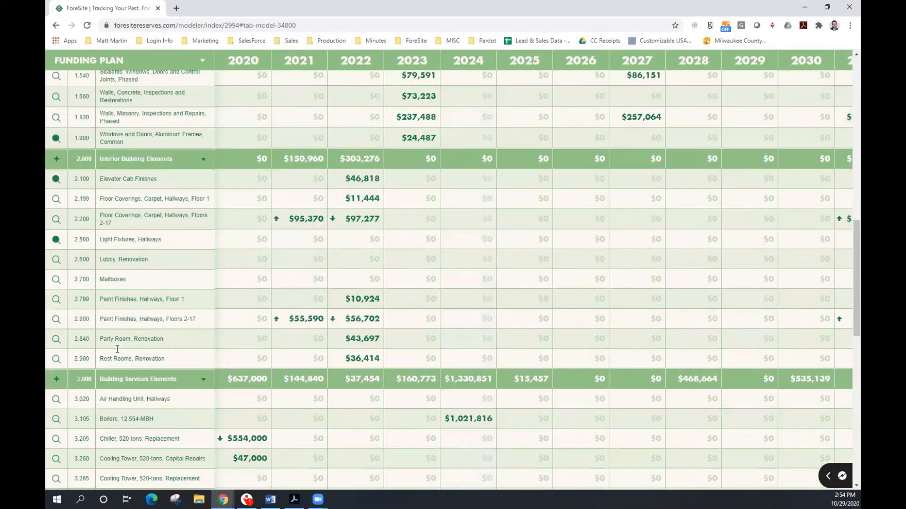
scroll("up", 3)
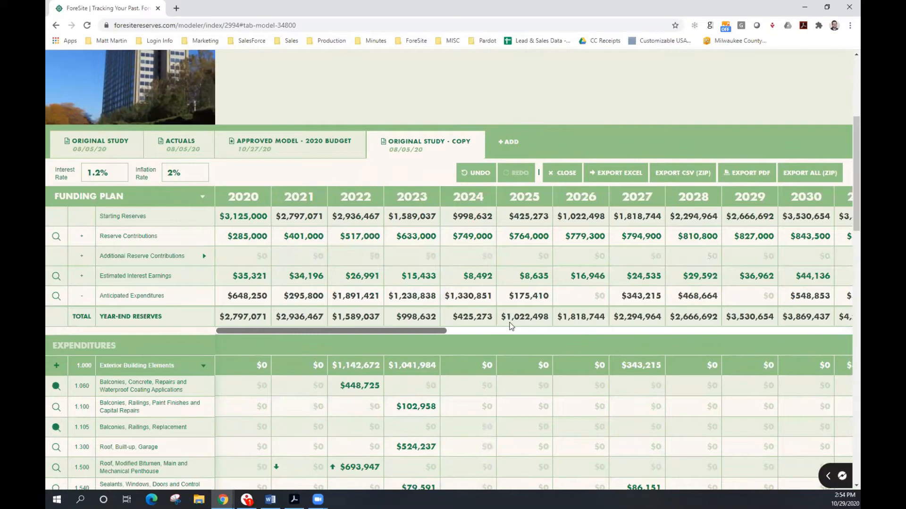
left_click(411, 196)
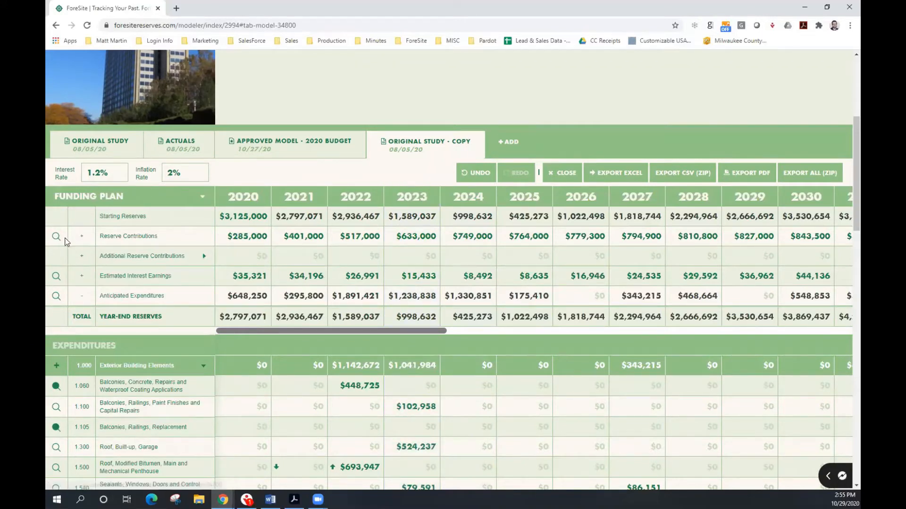
mouse_move(56, 238)
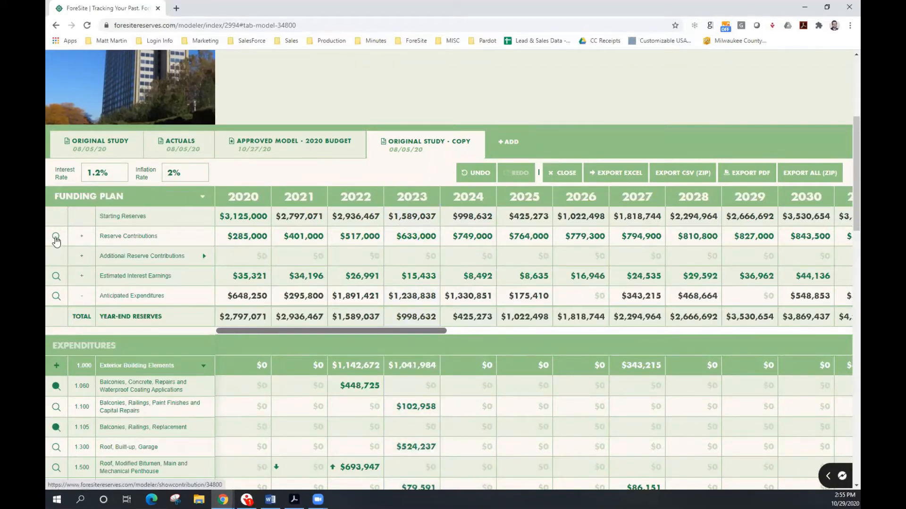
- Show the year-by-year Reserve Contributions detail from the Funding Plan
left_click(56, 238)
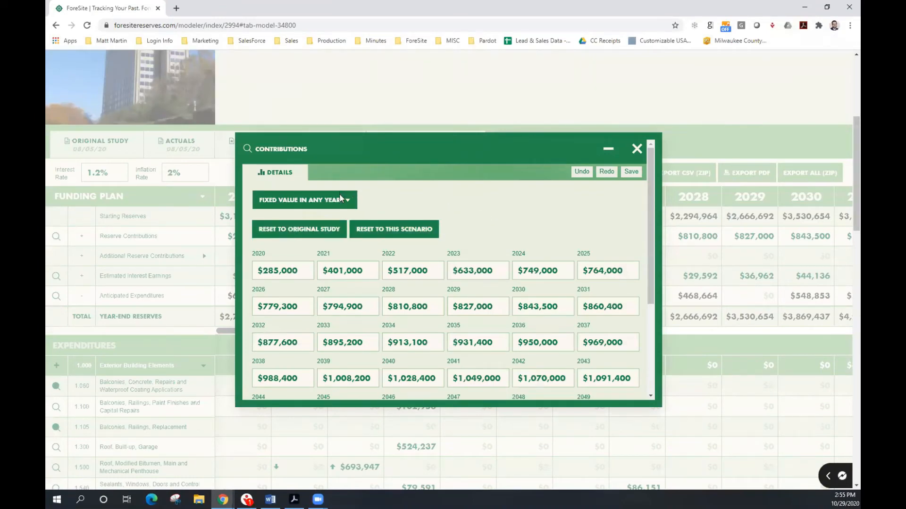
mouse_move(474, 221)
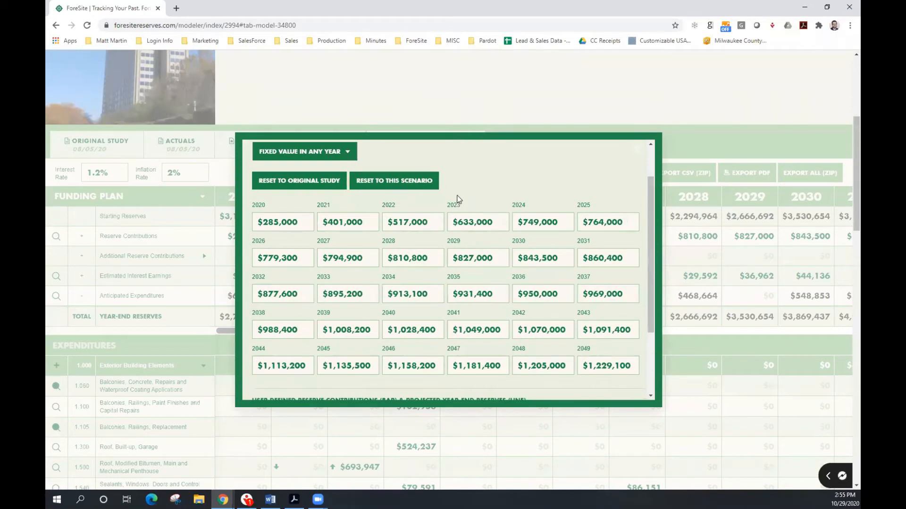
mouse_move(367, 207)
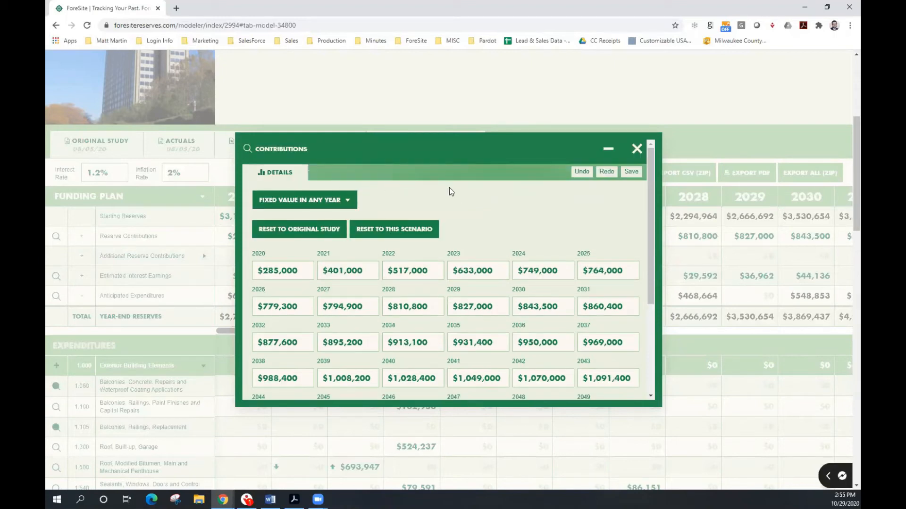
mouse_move(501, 208)
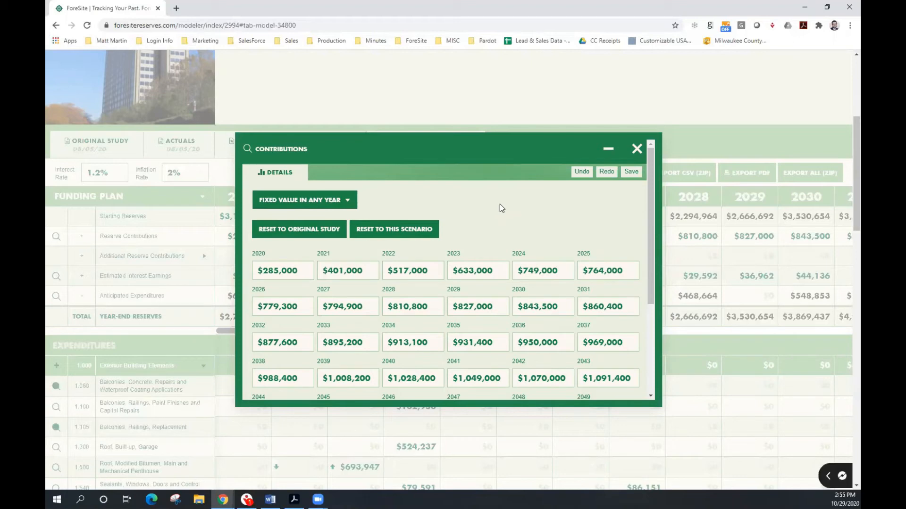
mouse_move(462, 218)
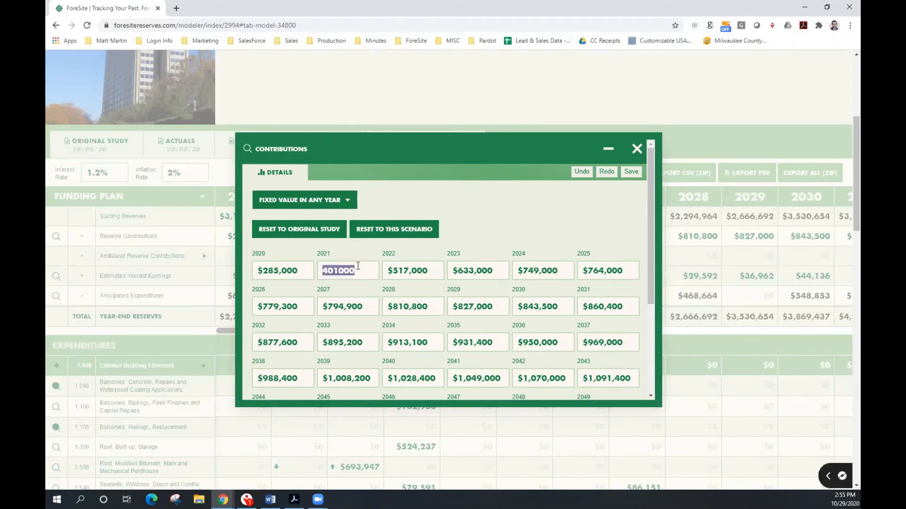
- Set the 2021 contribution to $600,000 and review the contributions and reserves chart
type("6000")
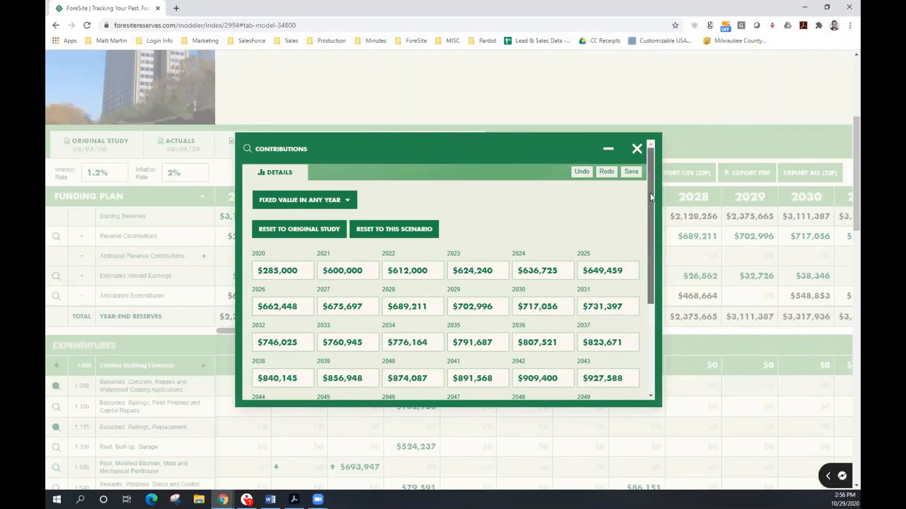
scroll("down", 3)
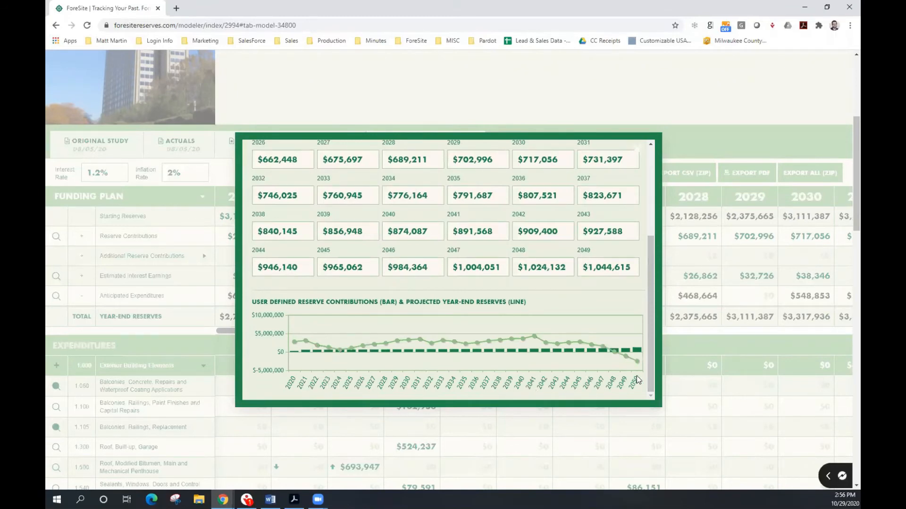
mouse_move(642, 367)
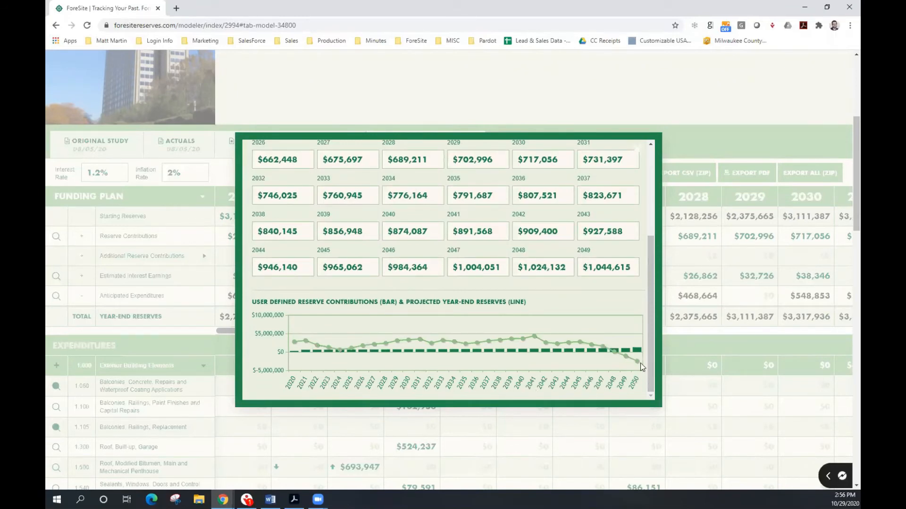
mouse_move(612, 367)
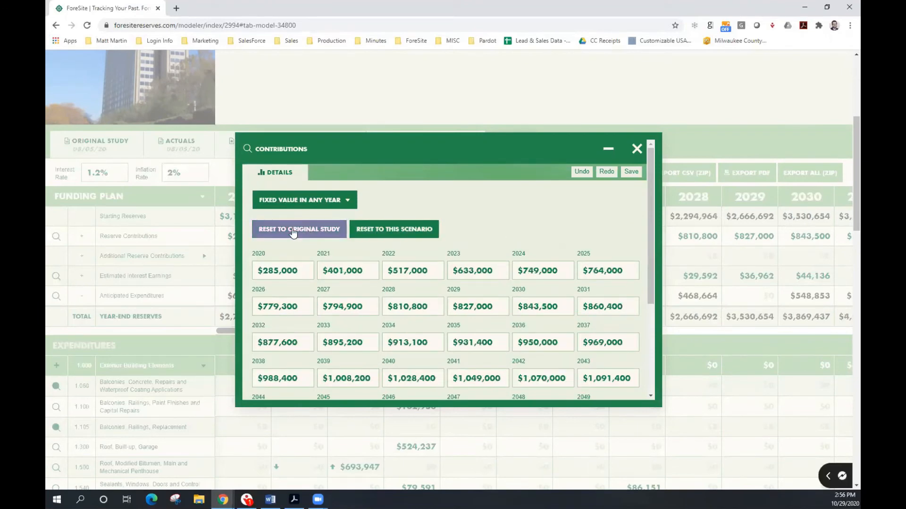
- Reset contributions to the Original Study and choose the Stepped Funding Increases method
left_click(305, 200)
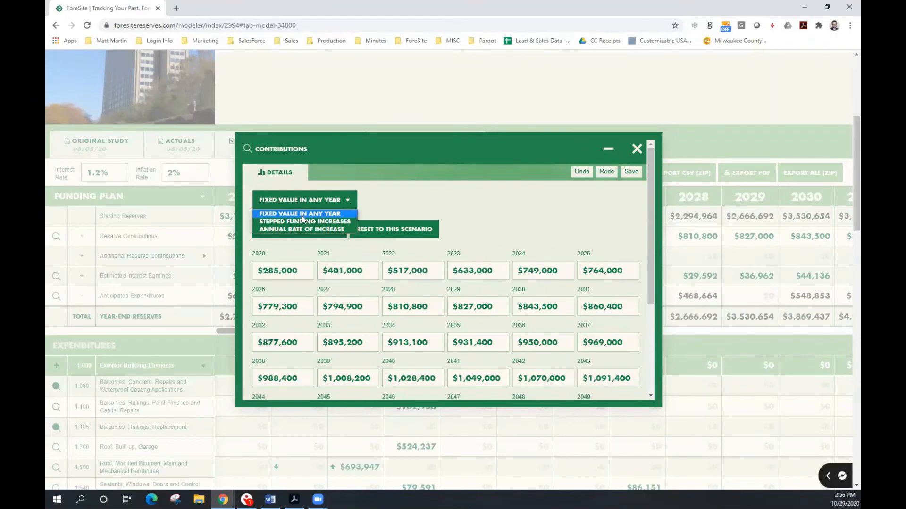
left_click(305, 221)
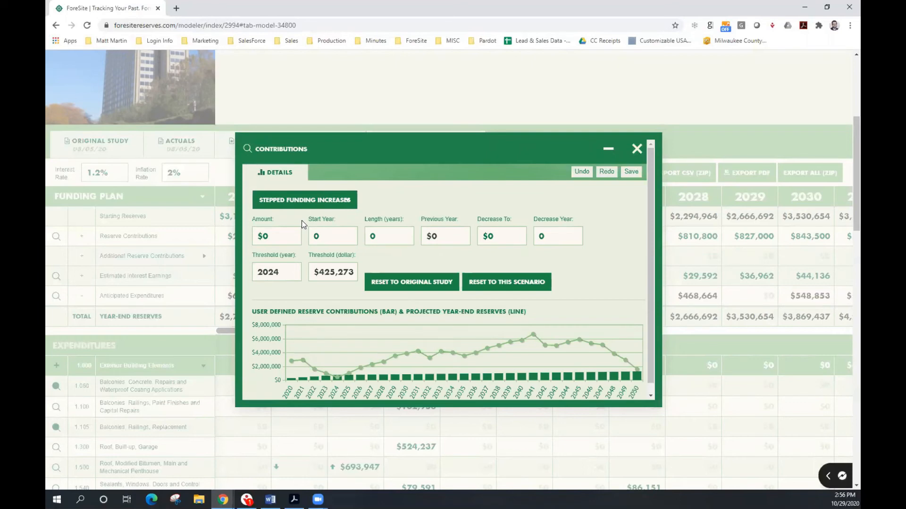
mouse_move(301, 225)
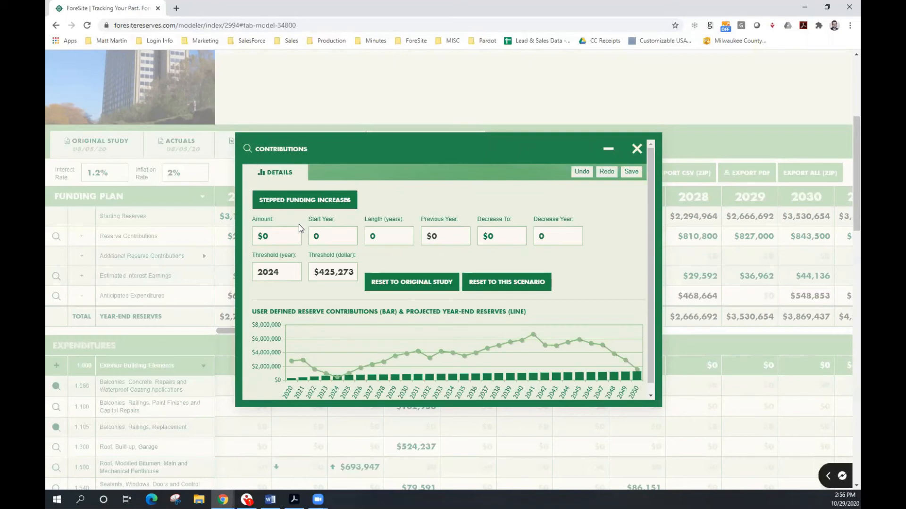
- Save stepped increases of Amount 100000, Start Year 2022, Length 4 to the funding plan
type("100000")
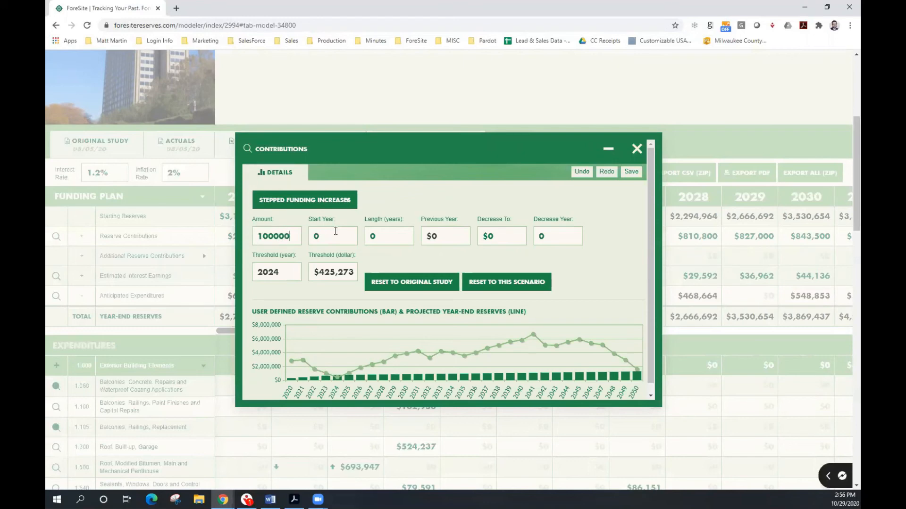
type("2022")
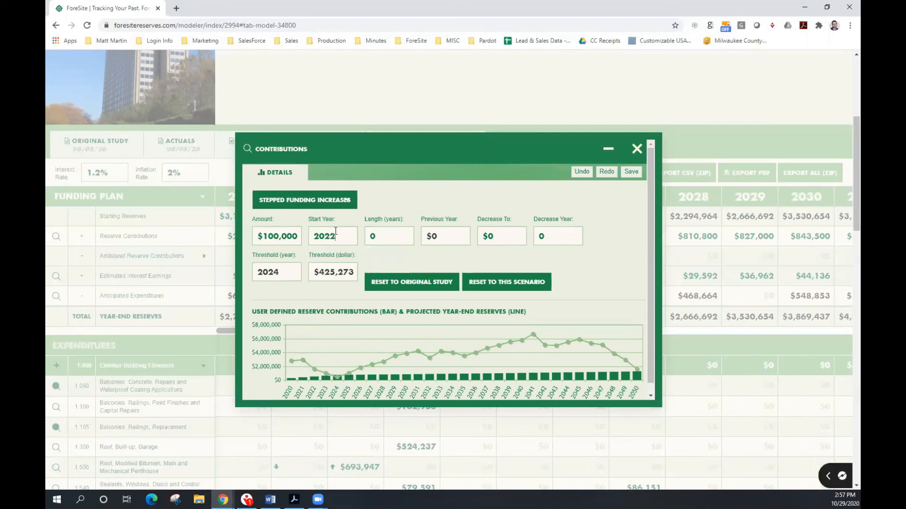
mouse_move(389, 236)
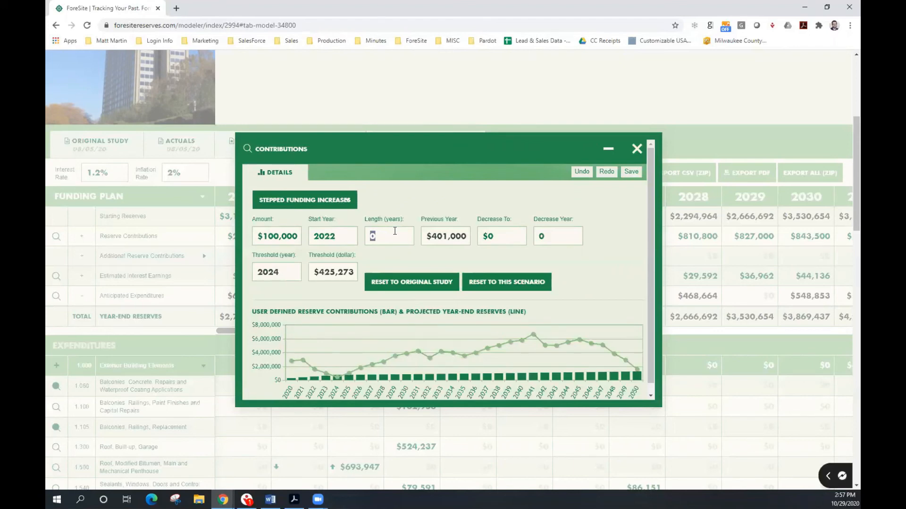
type("4")
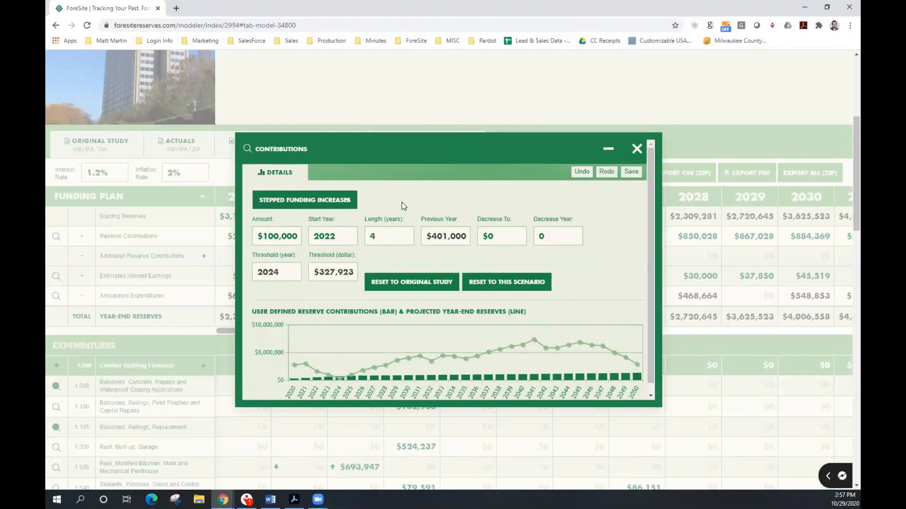
mouse_move(273, 259)
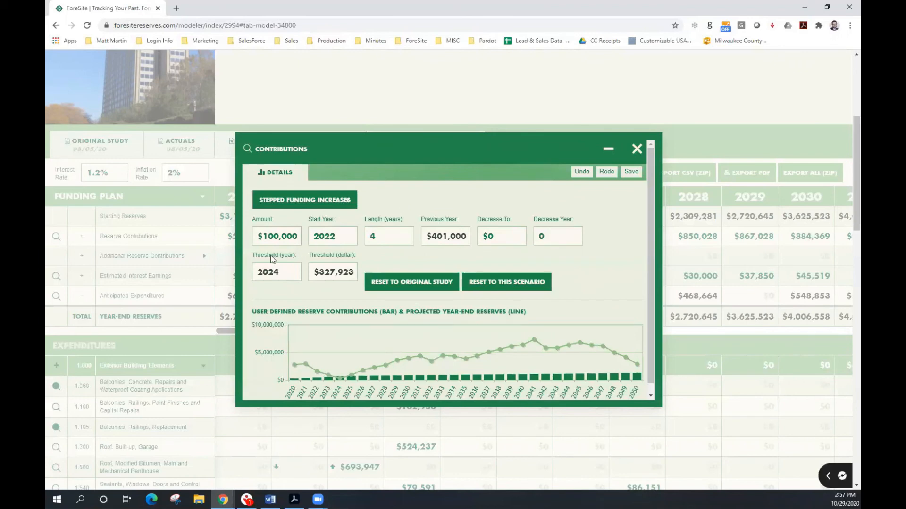
mouse_move(294, 278)
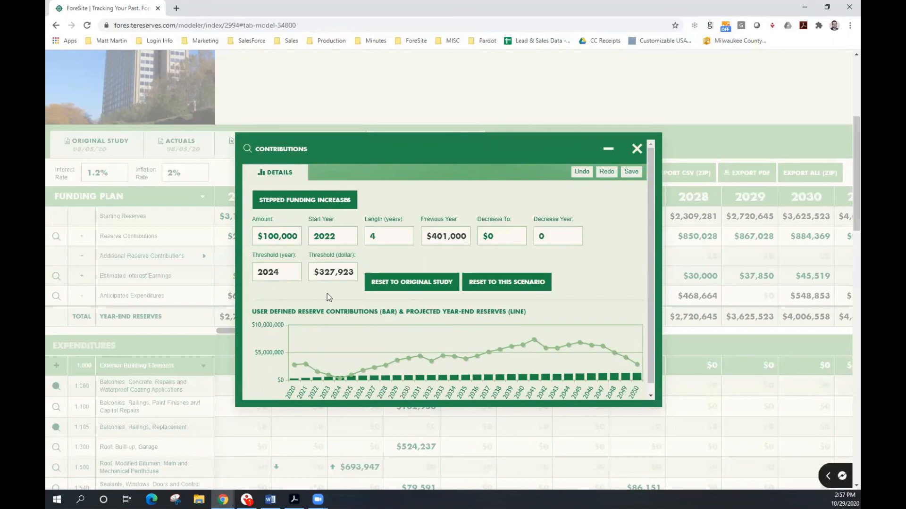
mouse_move(361, 278)
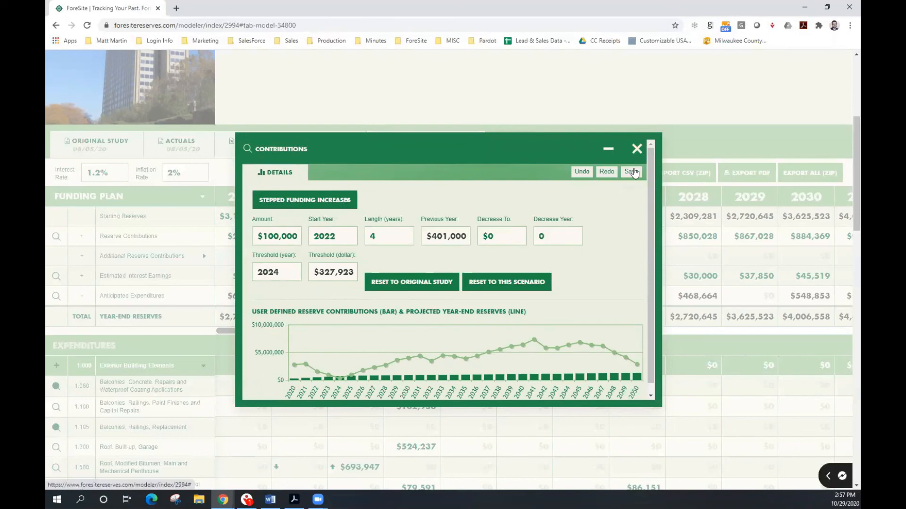
left_click(631, 171)
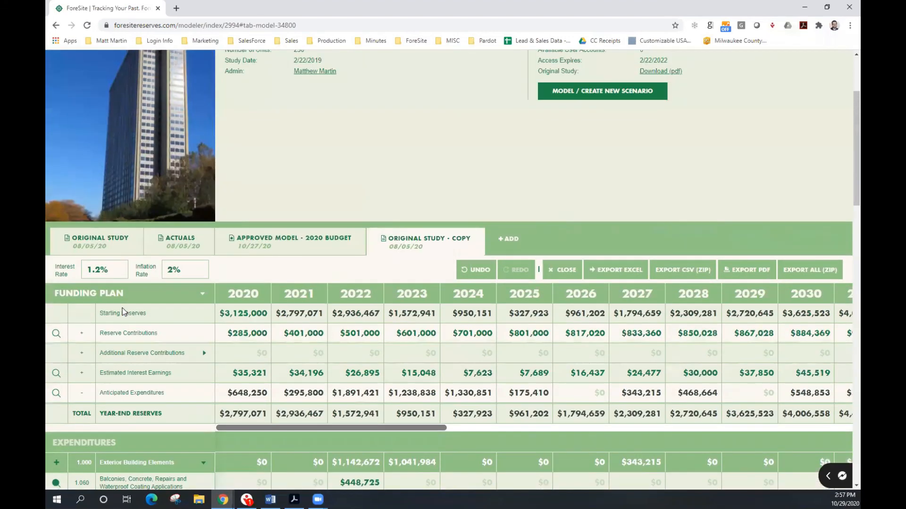
mouse_move(145, 352)
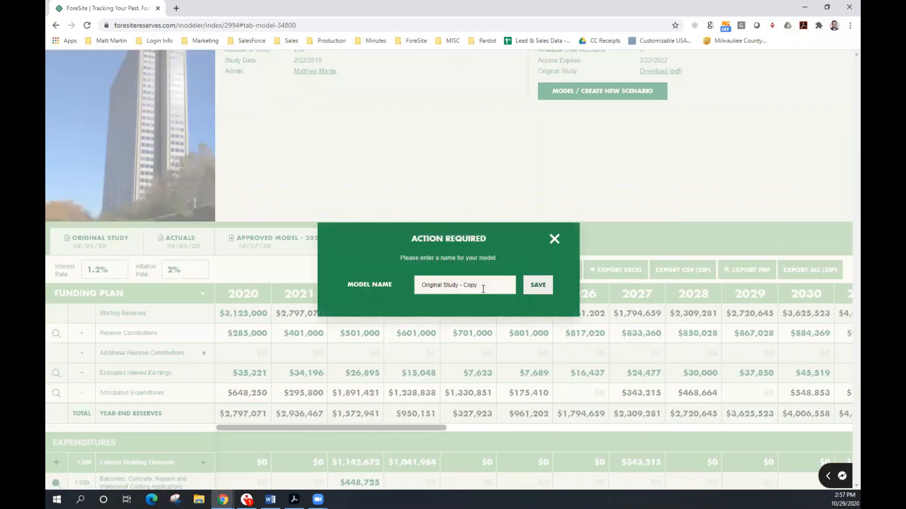
- Rename the scenario to 'Matt's Model - 2021 Budget' from the suggestion and save it
triple_click(463, 285)
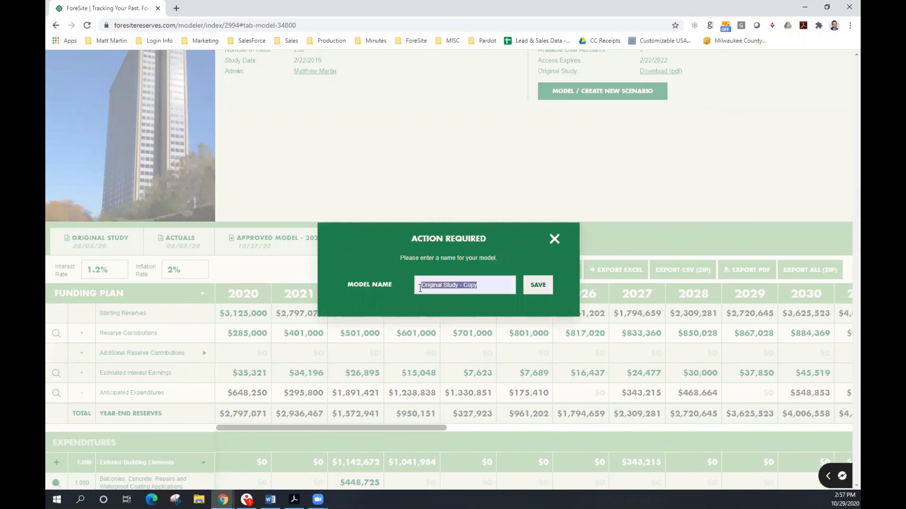
type("Ma")
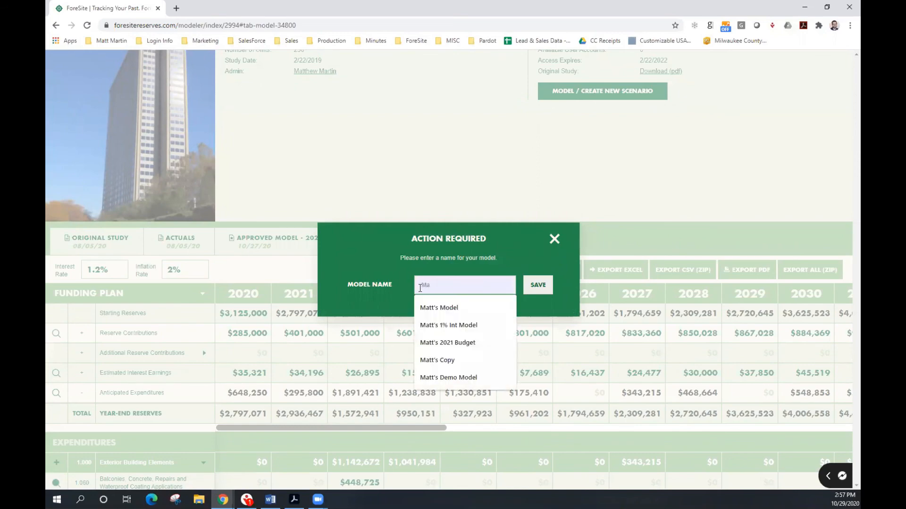
left_click(439, 308)
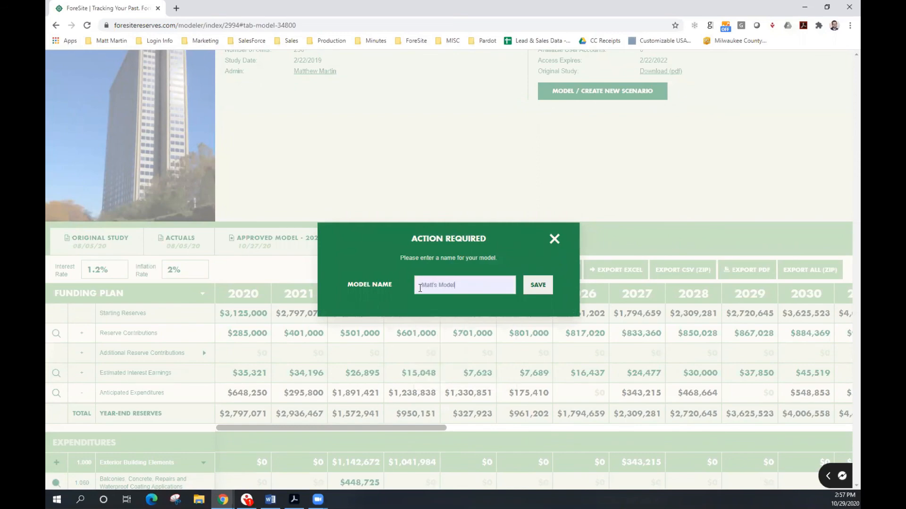
type("- 2021 Budget")
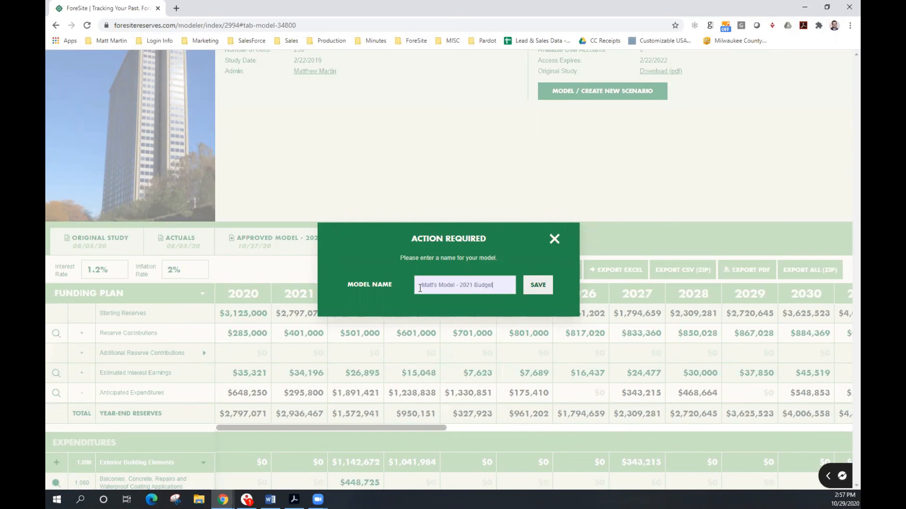
left_click(536, 285)
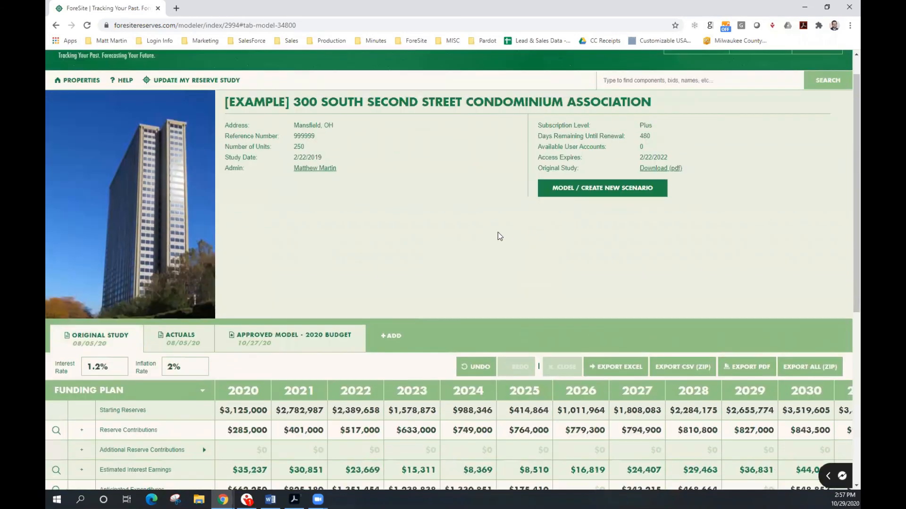
mouse_move(475, 251)
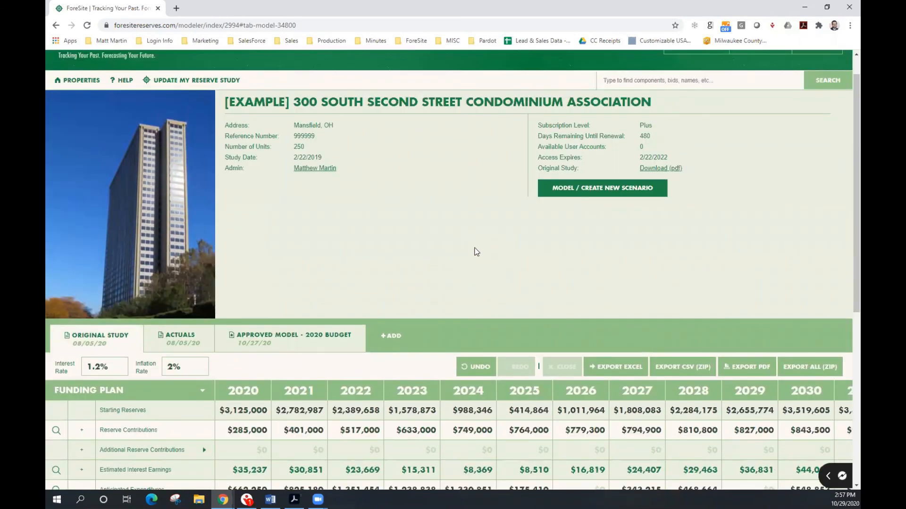
- Show the saved versions list and pick the new 2021 Budget model dated 10/29/2020
left_click(602, 188)
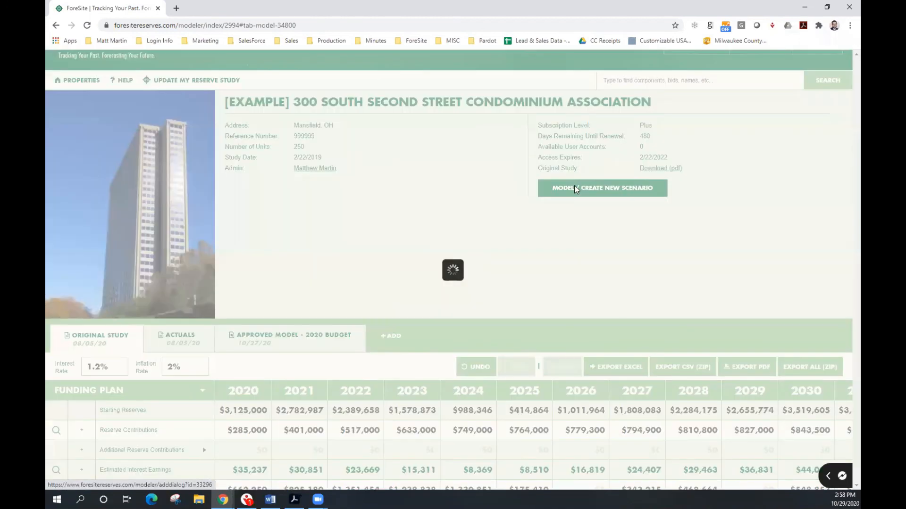
left_click(602, 188)
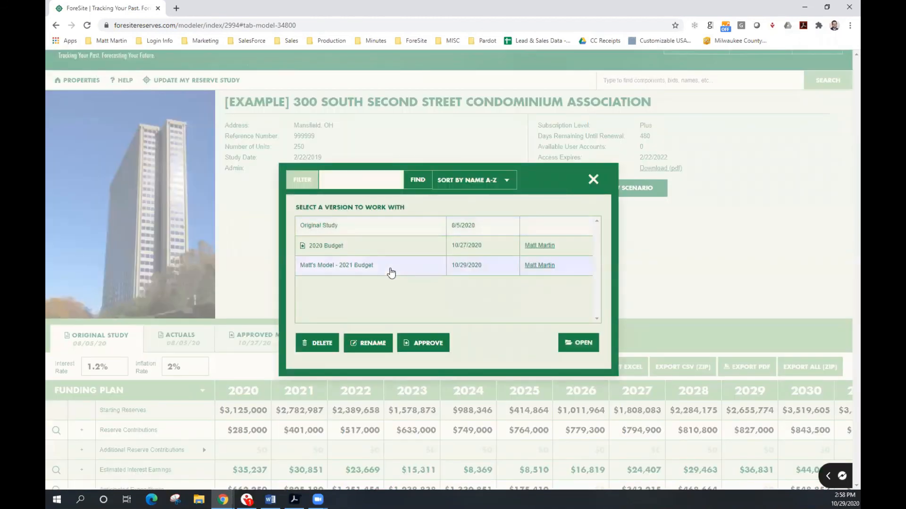